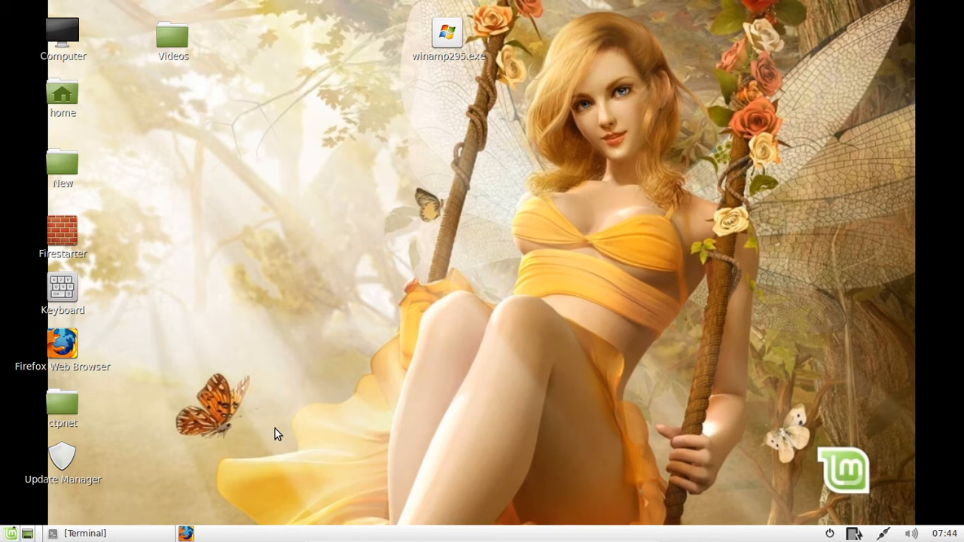
mouse_move(463, 68)
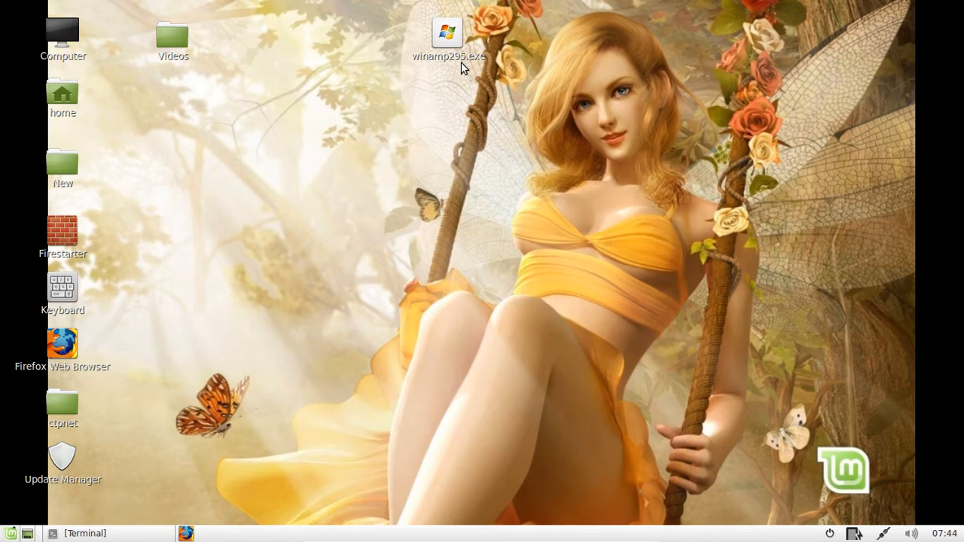
Run 'sudo apt-get install wine -y' in Terminal to install Wine without prompts.
click(446, 32)
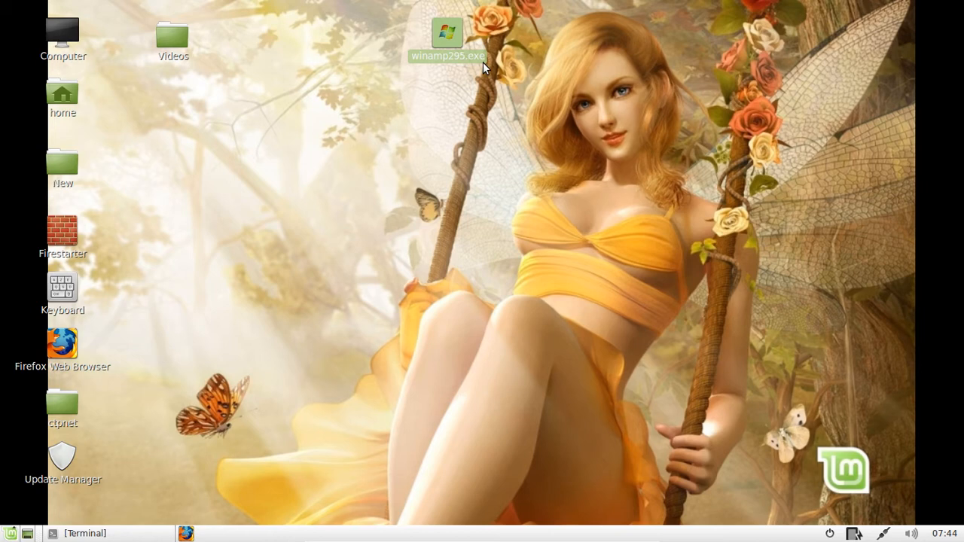
click(335, 126)
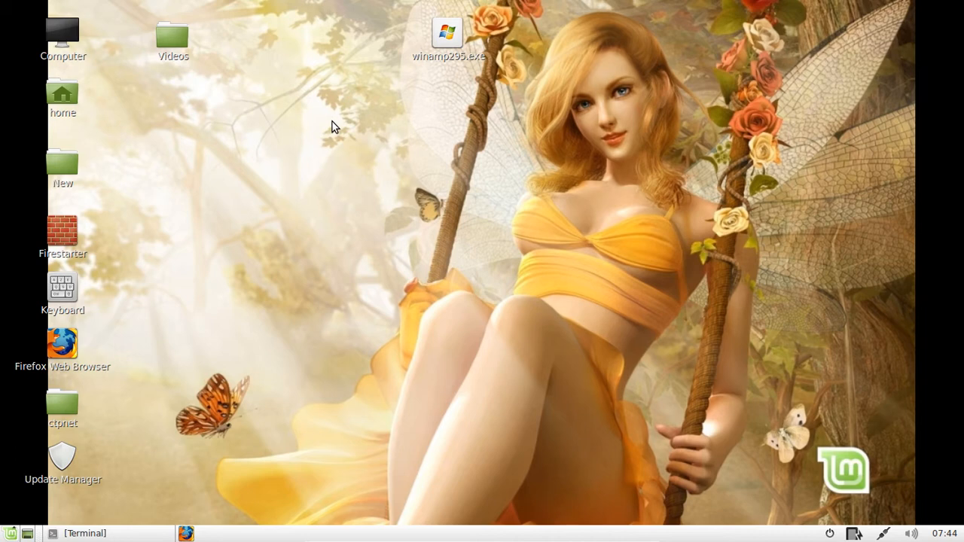
mouse_move(260, 169)
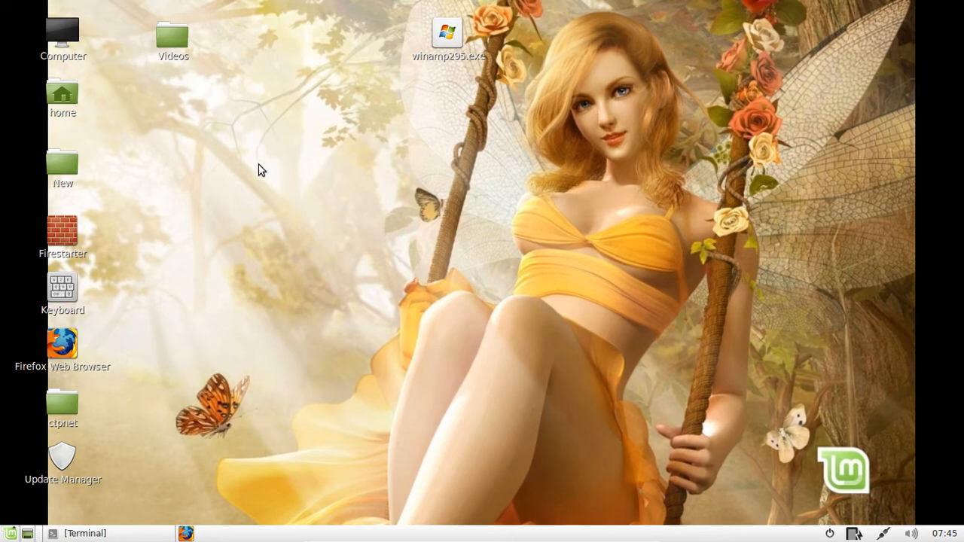
mouse_move(294, 168)
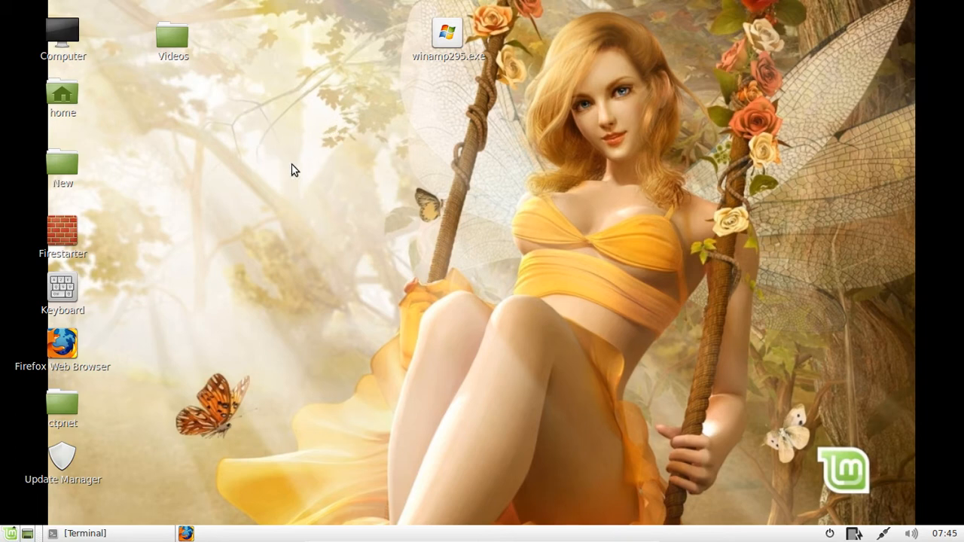
mouse_move(117, 541)
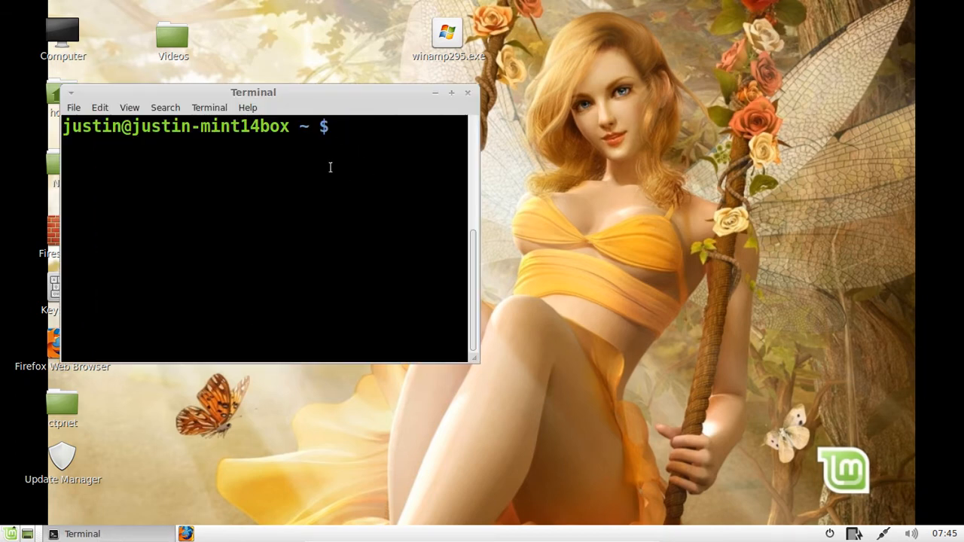
text(sudo)
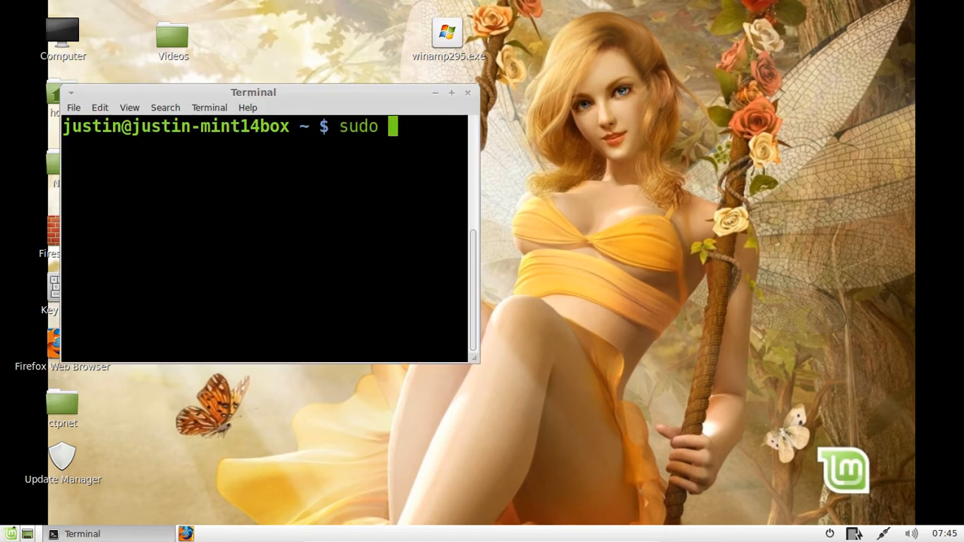
text(apt-)
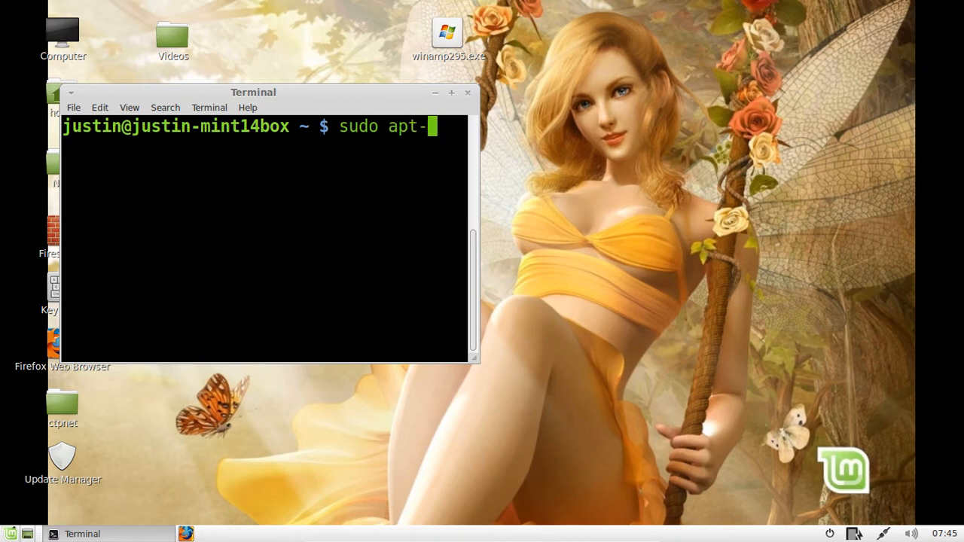
text(get install wine)
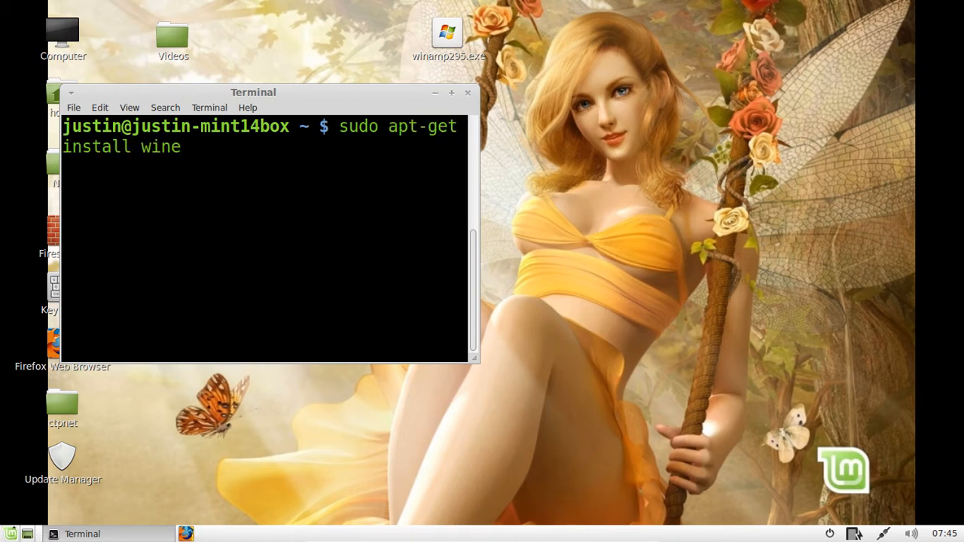
text(-y)
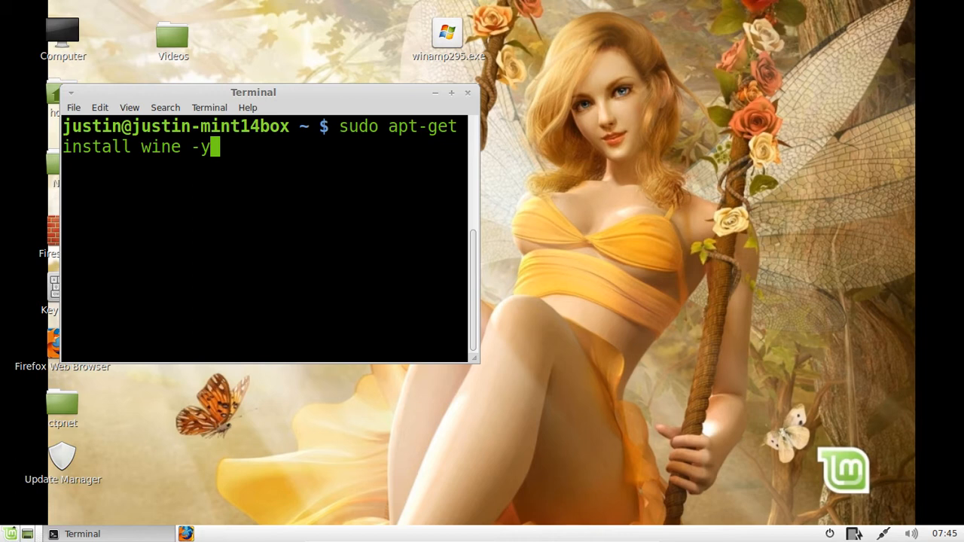
key(Return)
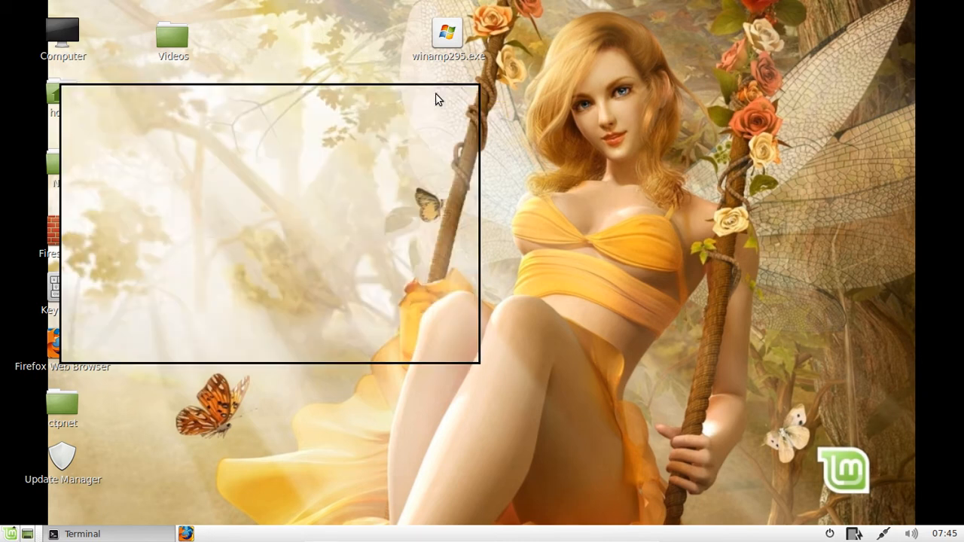
Move winamp295.exe below Videos and open it with Wine Windows Program Loader.
drag(446, 32, 190, 110)
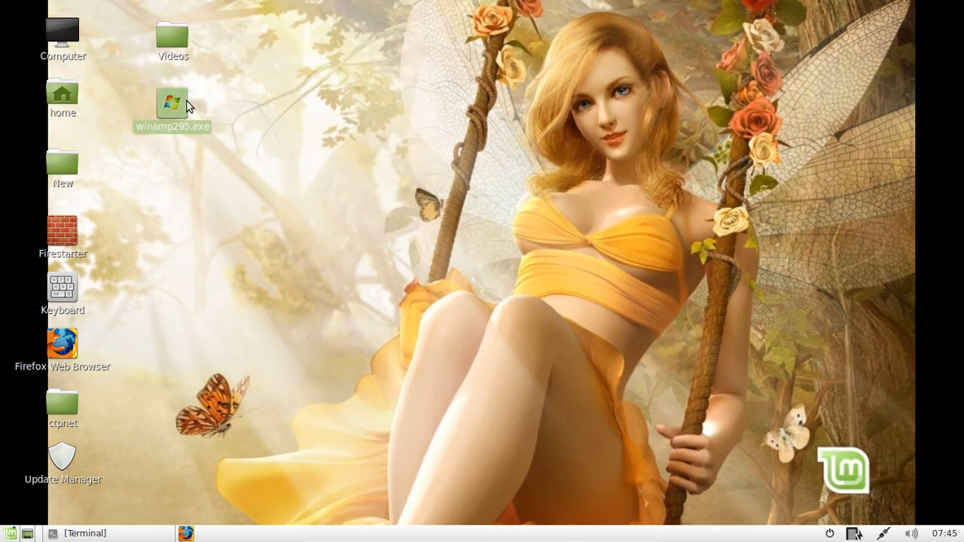
right_click(172, 103)
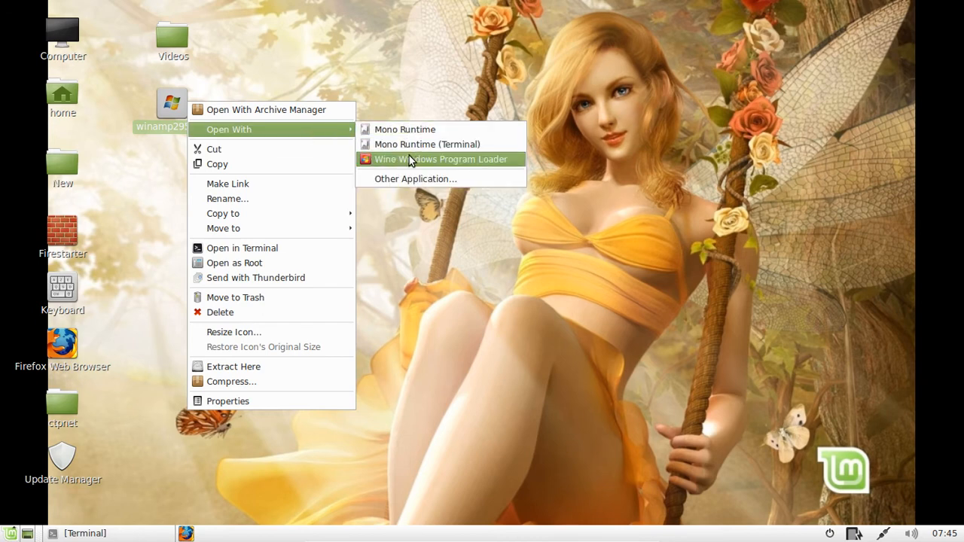
click(442, 159)
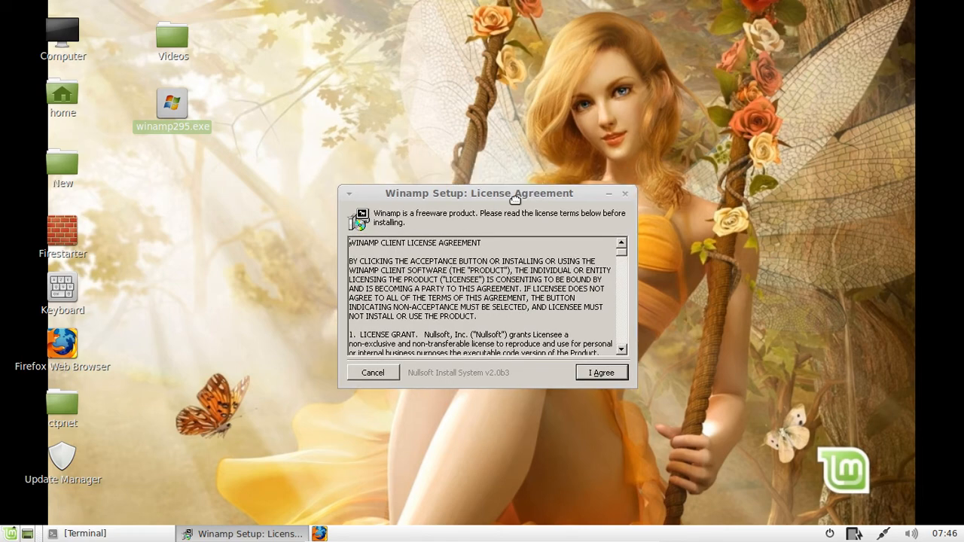
Move the Winamp License Agreement window to the upper left and agree to it.
drag(478, 192, 290, 88)
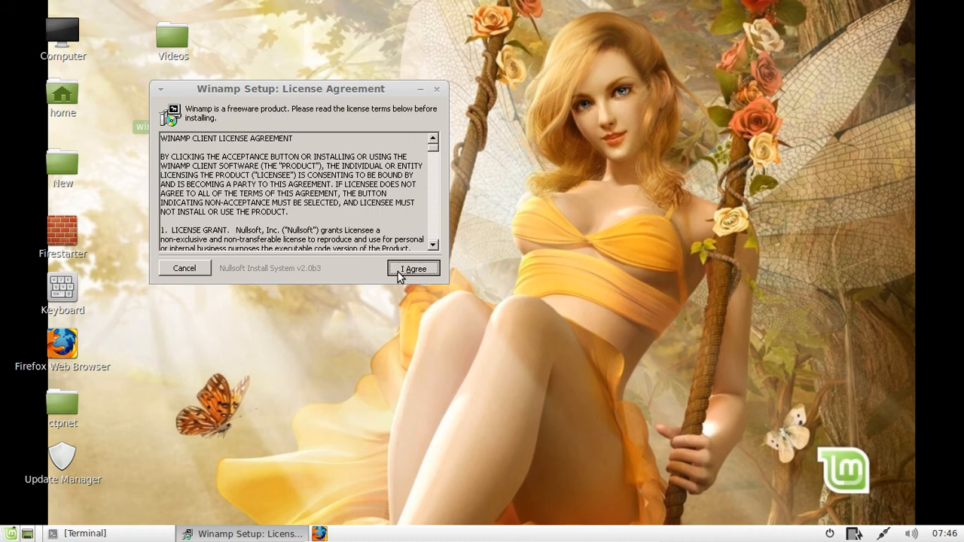
click(413, 268)
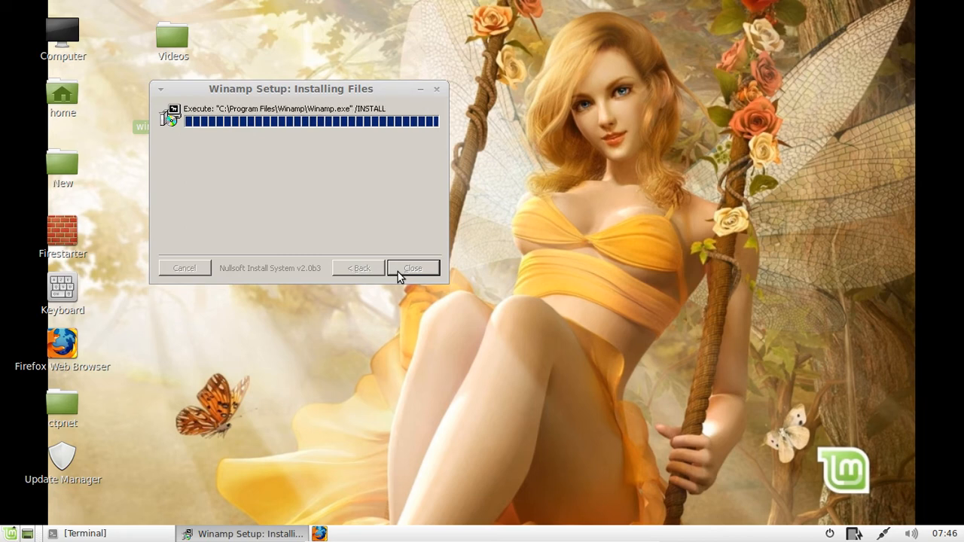
Finish Winamp Setup with 'No Internet connection available' selected and run Winamp.
click(412, 268)
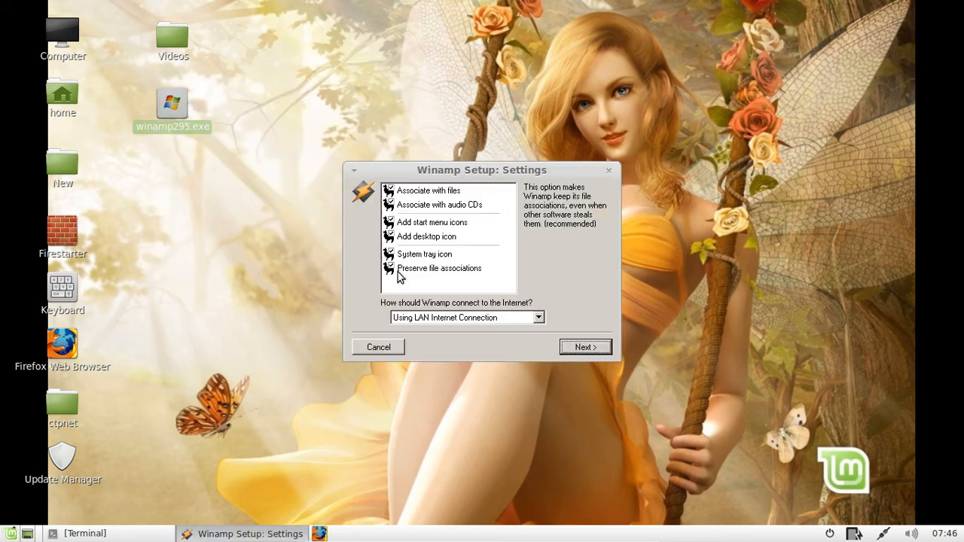
mouse_move(485, 325)
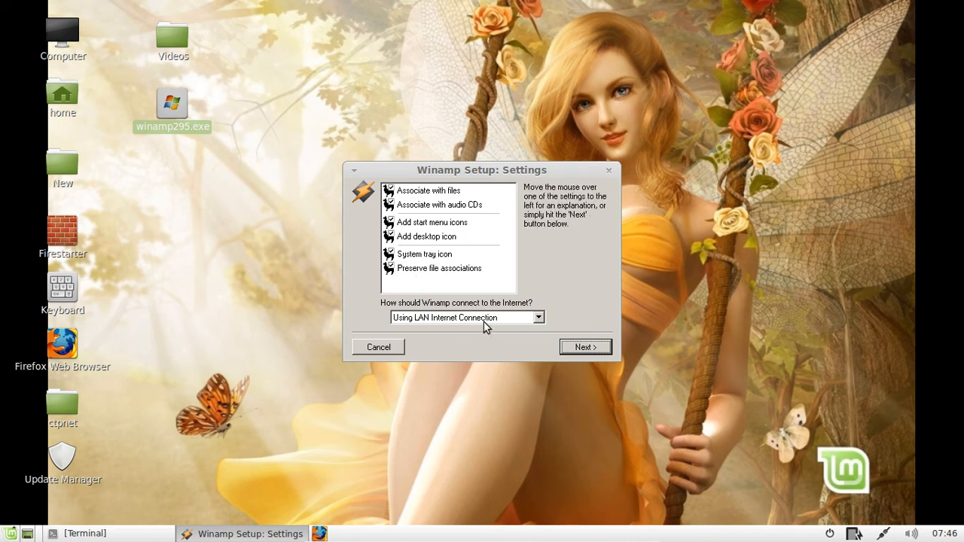
click(466, 317)
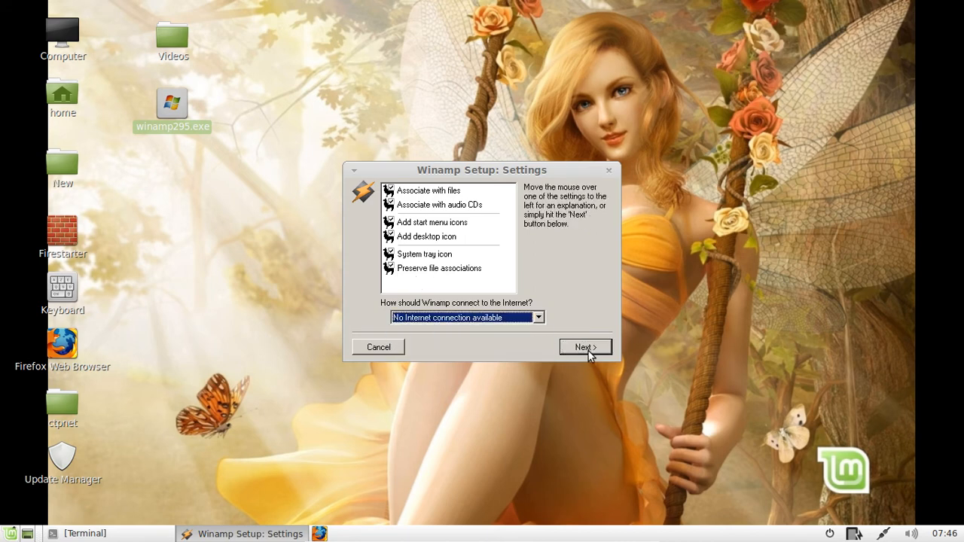
click(584, 347)
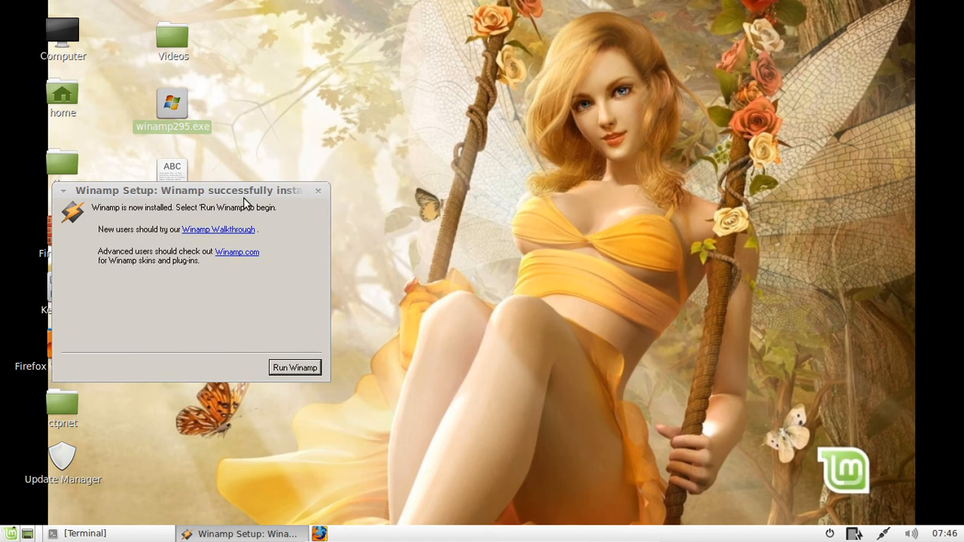
click(294, 367)
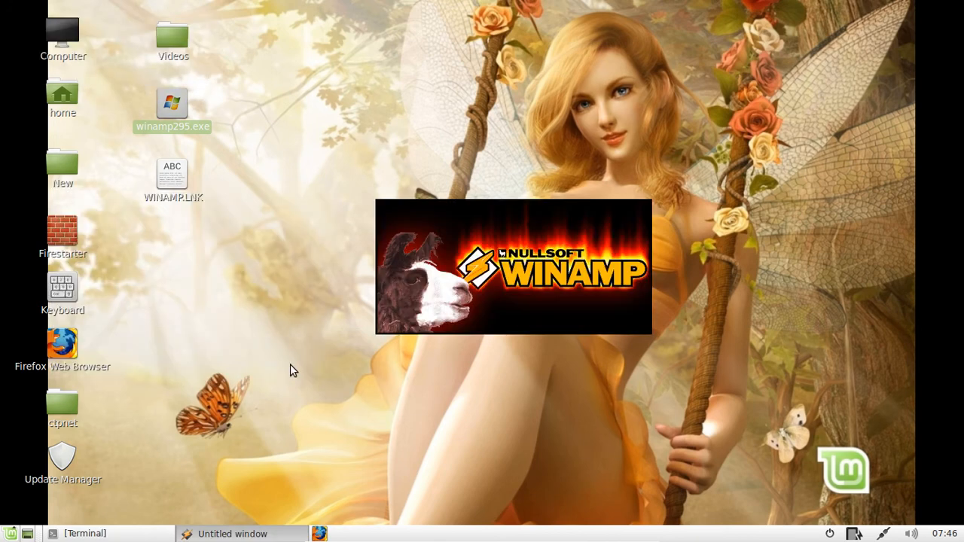